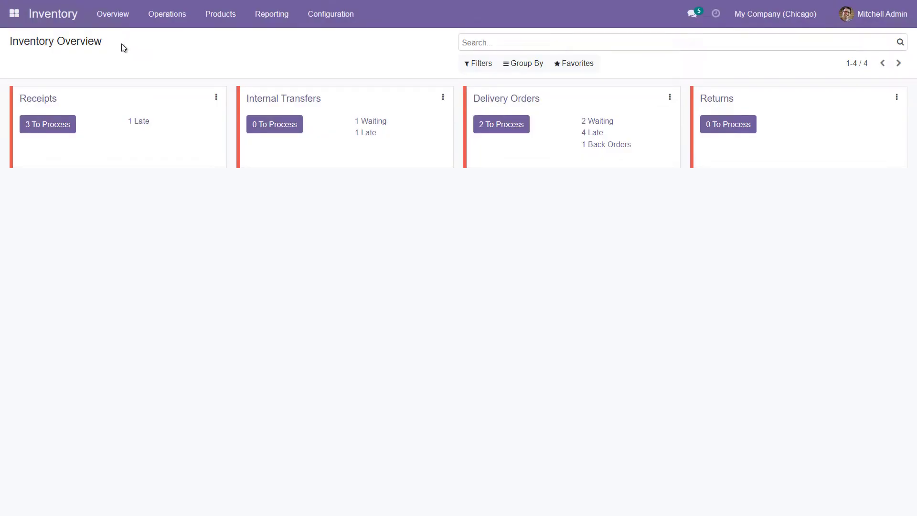
# - Open the three Chicago 1 receipts waiting to be processed from the Receipts card
pyautogui.click(47, 124)
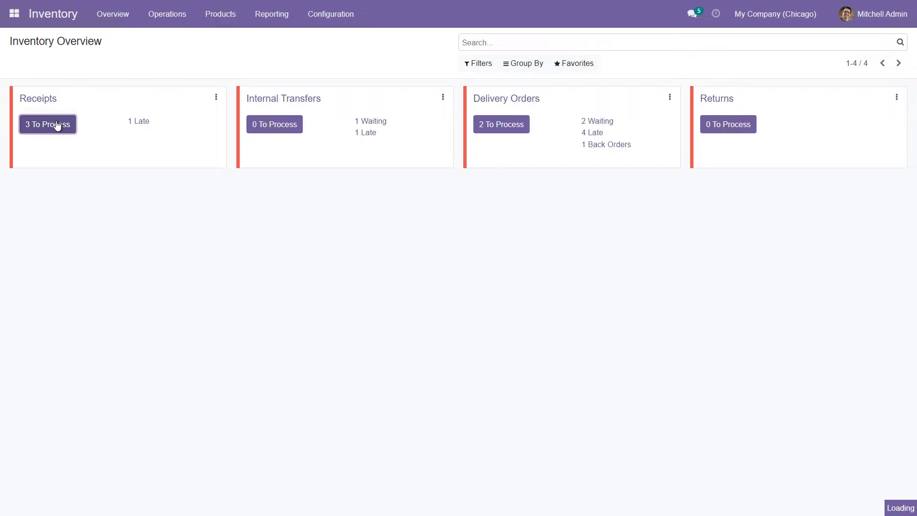
pyautogui.click(47, 124)
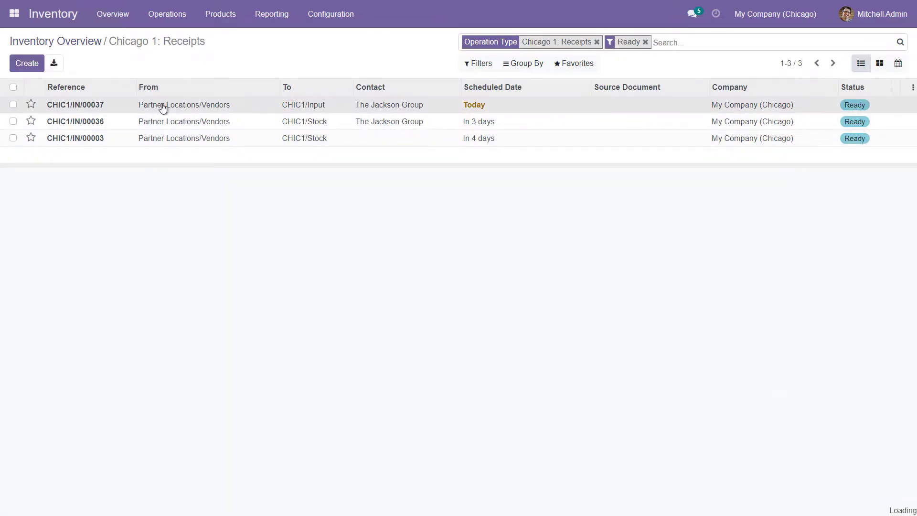
# - Open receipt CHIC1/IN/00037 (The Jackson Group) for receiving, listing its four expected products
pyautogui.click(75, 104)
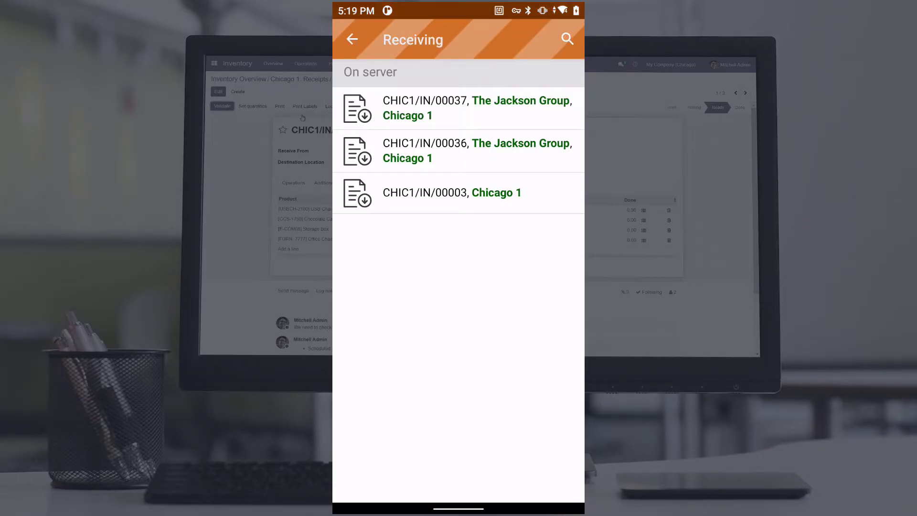
pyautogui.click(458, 108)
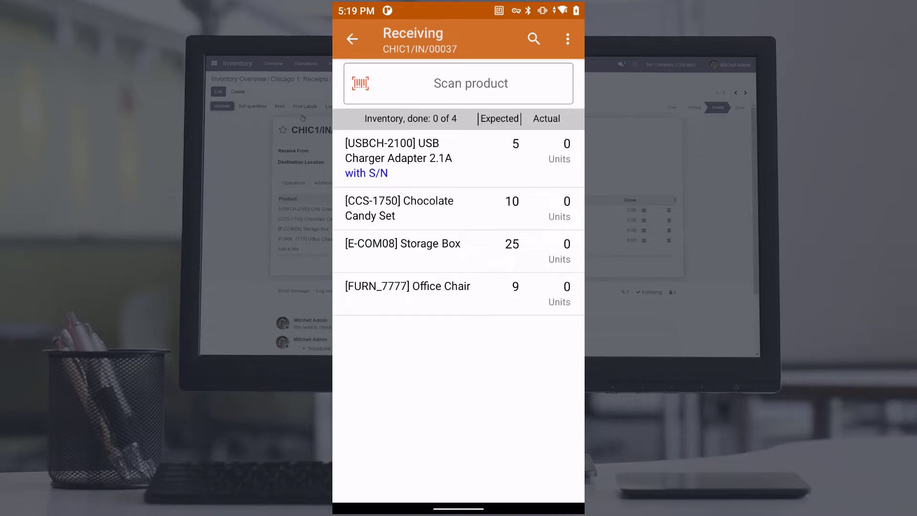
# - Receive 3 more Office Chairs (6 of 9) and 15 Storage Boxes, confirming each quantity
pyautogui.click(408, 286)
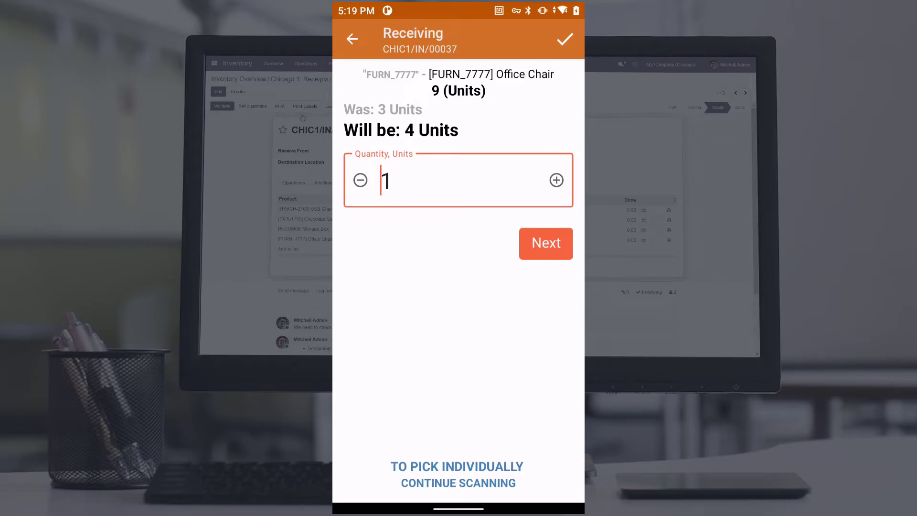
pyautogui.write('3')
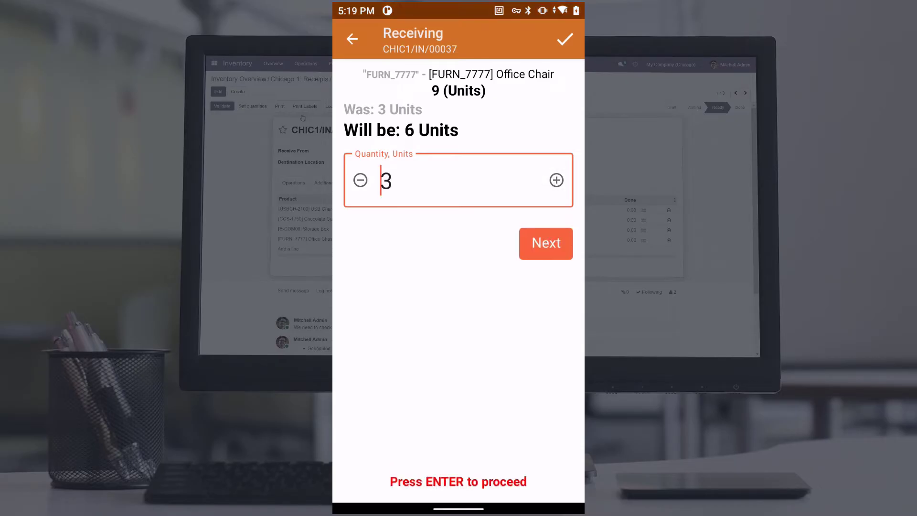
pyautogui.click(544, 243)
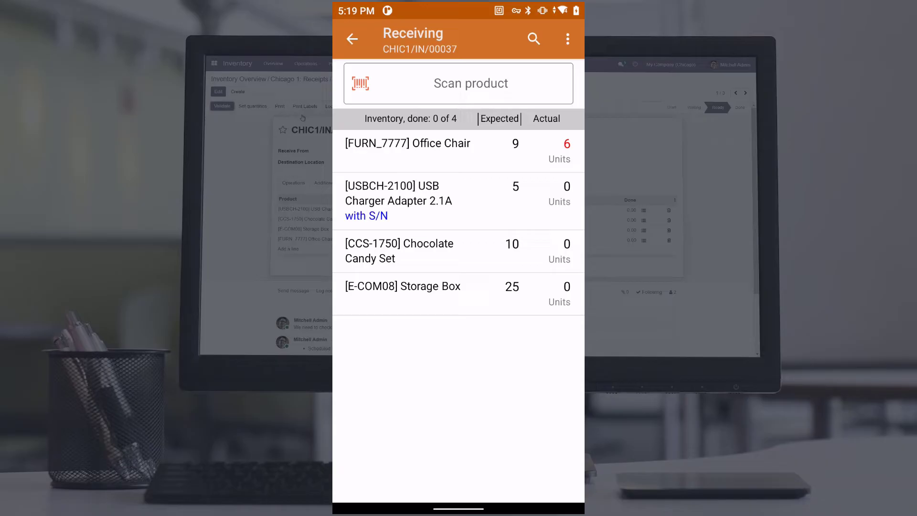
pyautogui.click(402, 295)
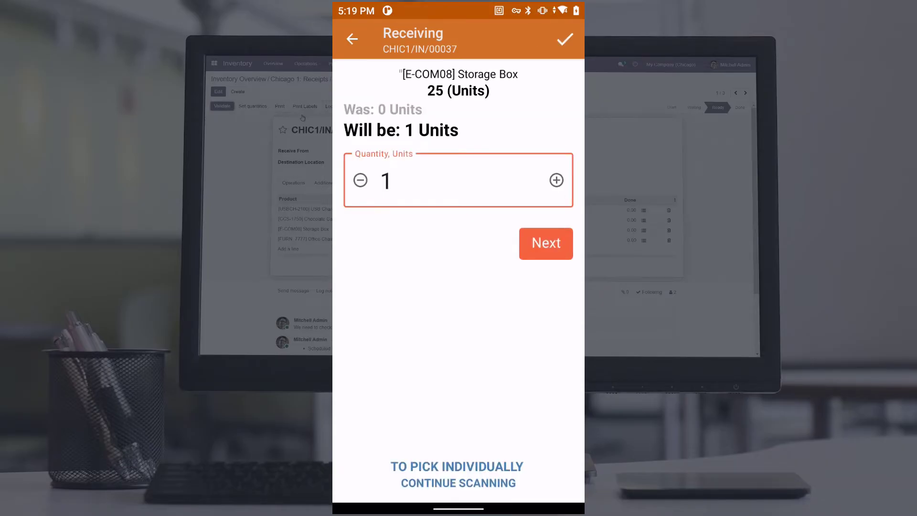
pyautogui.write('15')
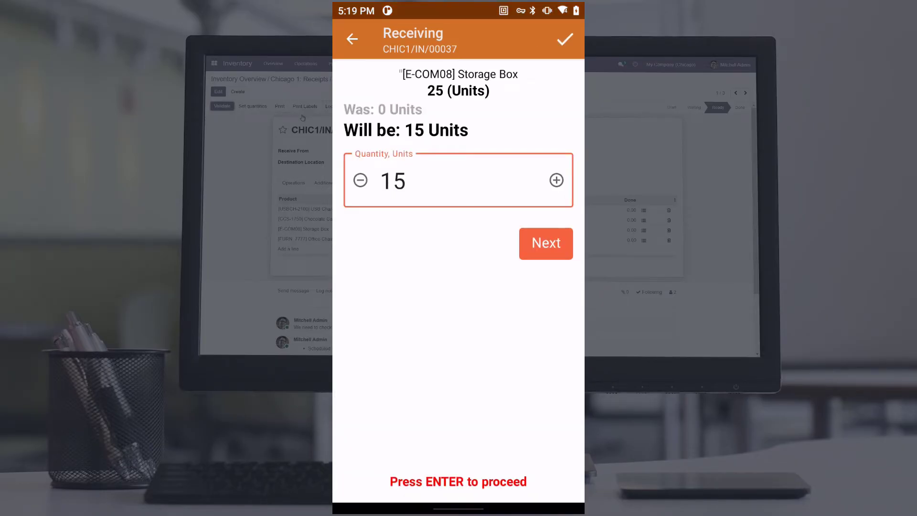
pyautogui.click(545, 243)
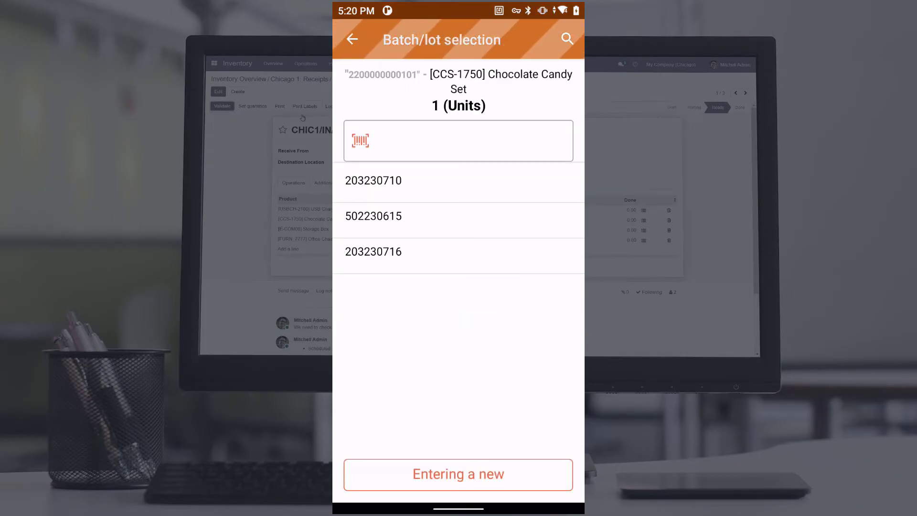
# - Receive the 10 Chocolate Candy Sets under new lot 203230712 and existing lot 203230716
pyautogui.click(458, 474)
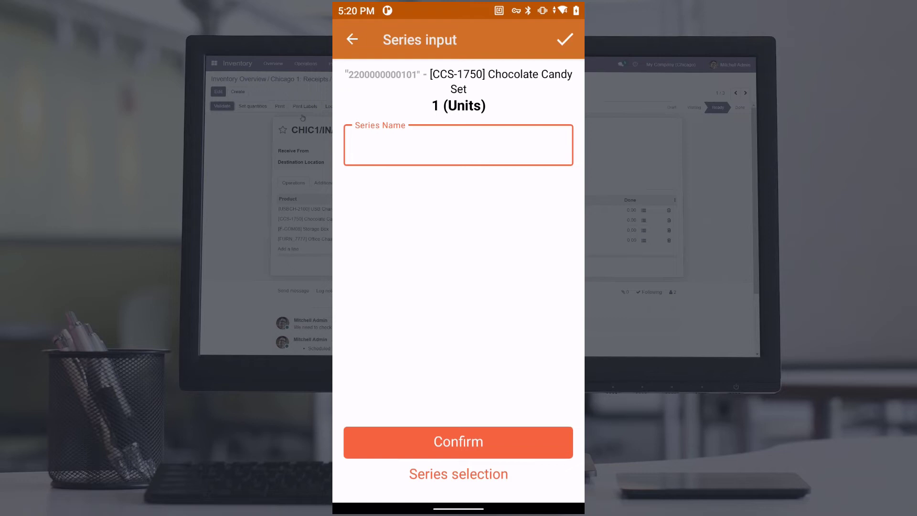
pyautogui.write('20323')
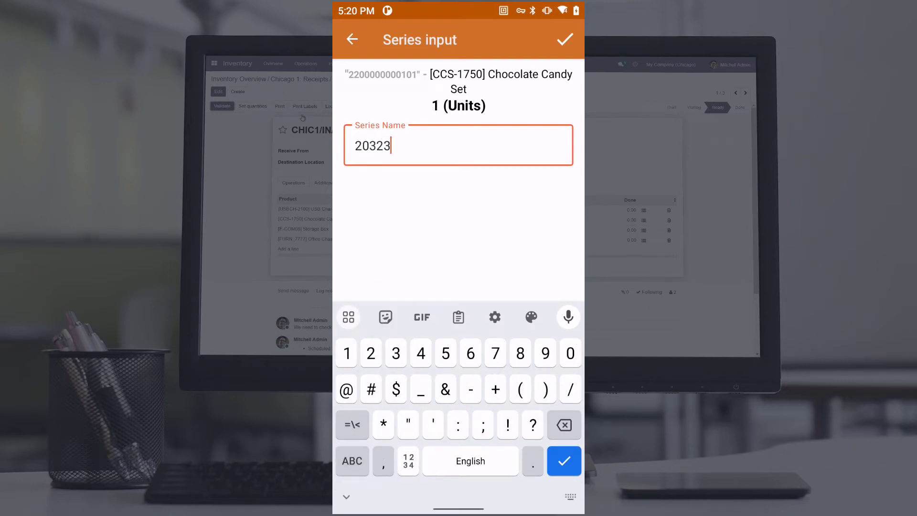
pyautogui.write('0712')
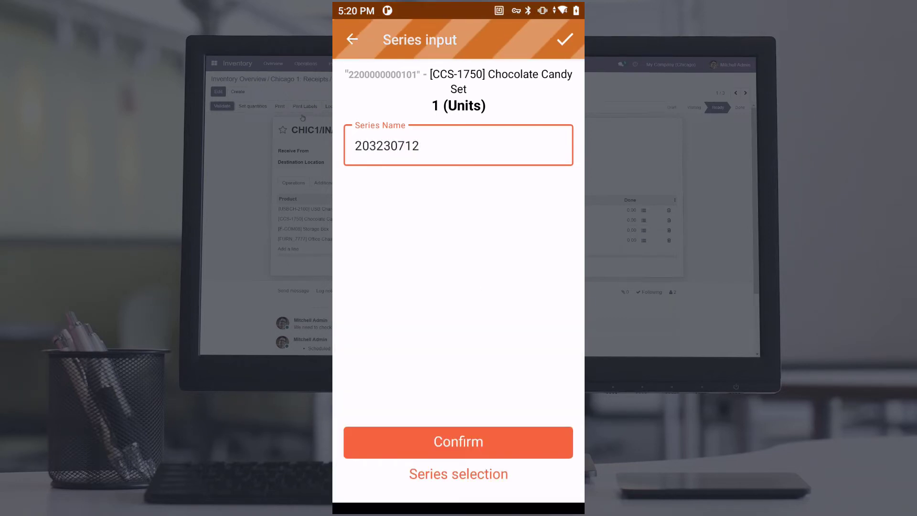
pyautogui.click(458, 443)
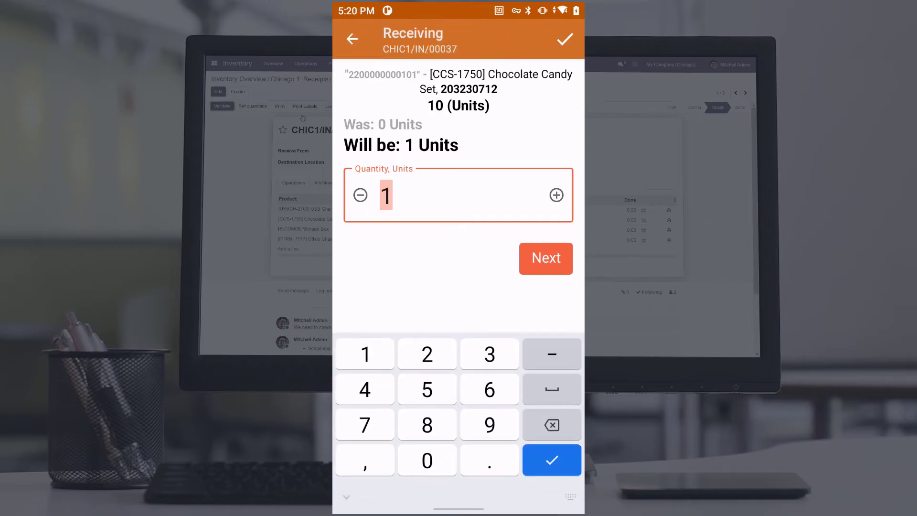
pyautogui.click(544, 258)
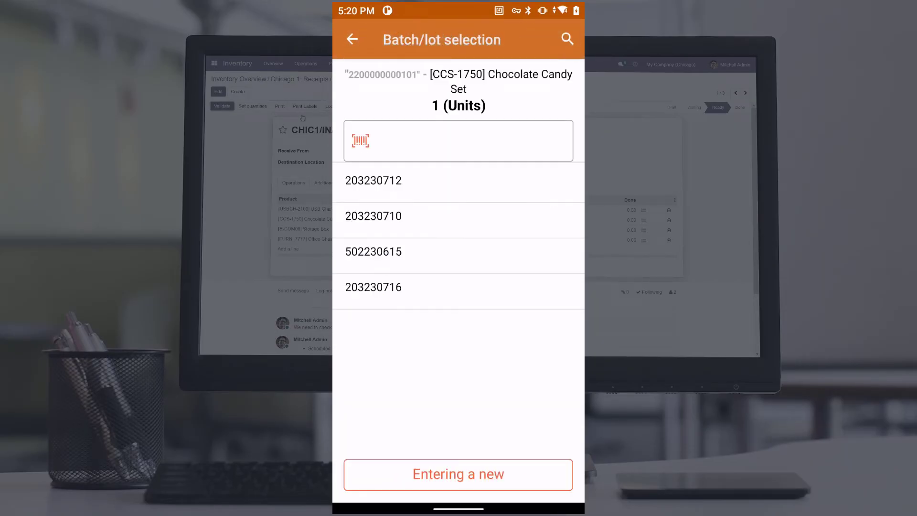
pyautogui.click(373, 287)
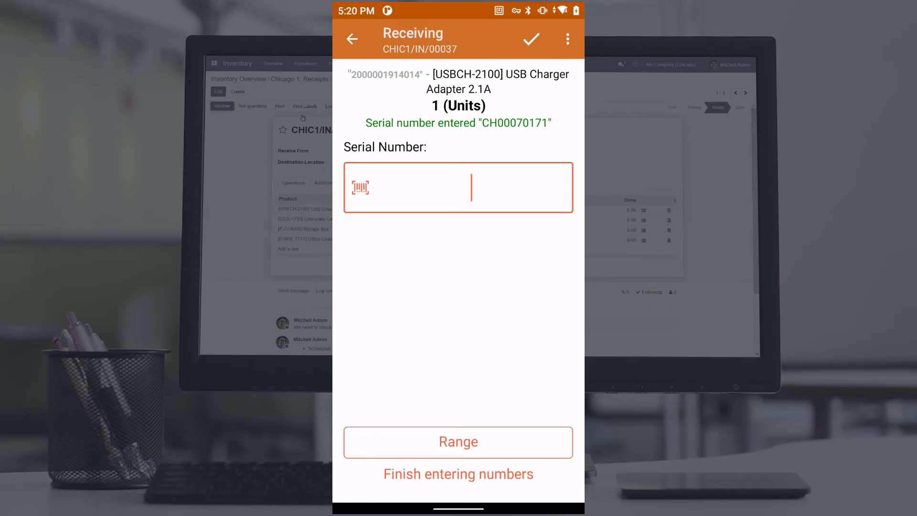
# - Receive the 5 USB Charger Adapters as a serial range starting at CH00070172
pyautogui.click(458, 441)
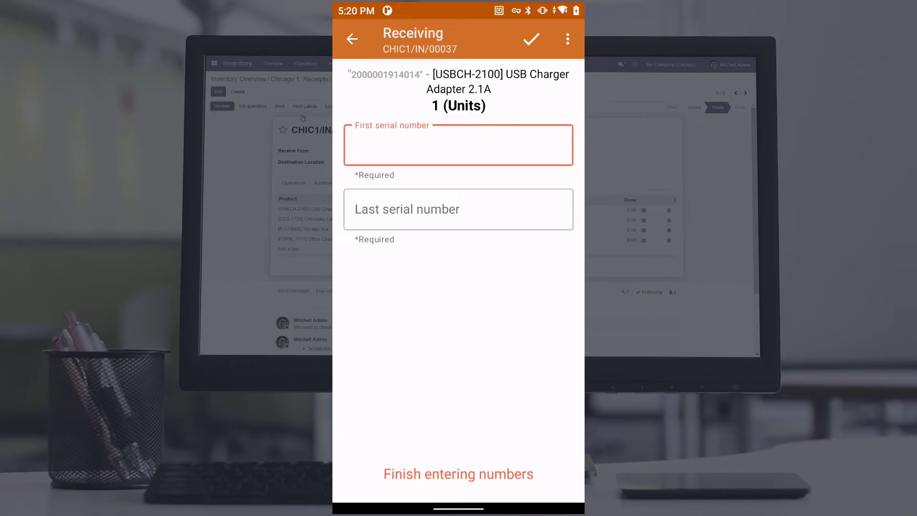
pyautogui.write('CH00070172')
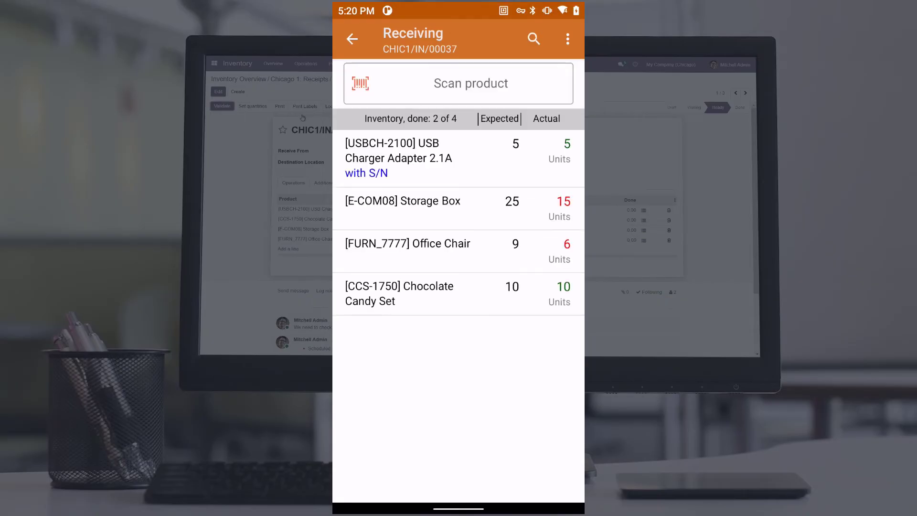
pyautogui.click(566, 39)
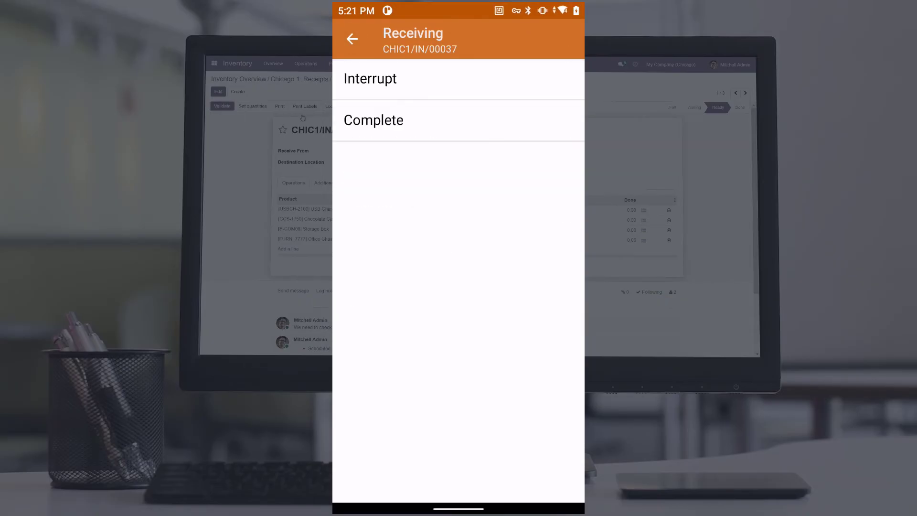
# - Complete the receiving document and confirm in the 'Complete document?' dialog
pyautogui.click(373, 120)
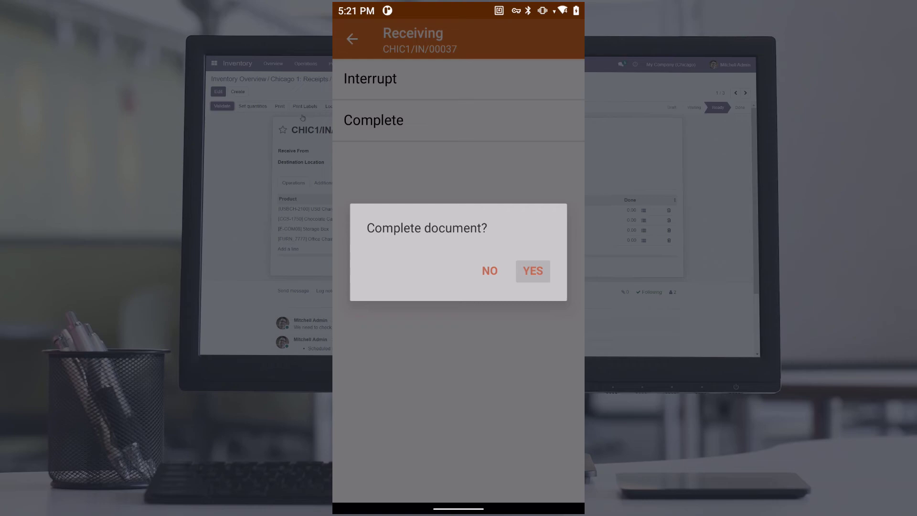
pyautogui.click(531, 271)
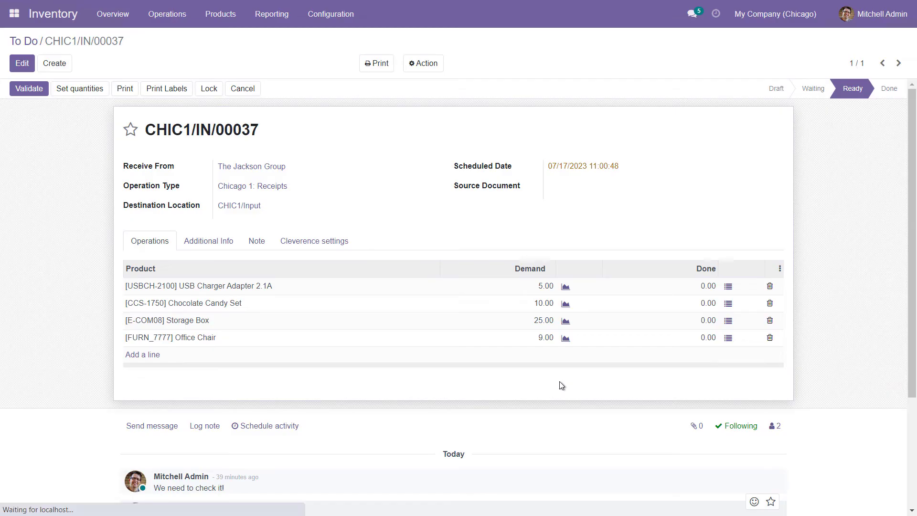
# - Refresh CHIC1/IN/00037 and review the USB Charger serial numbers and Chocolate Candy Set lots
pyautogui.click(28, 88)
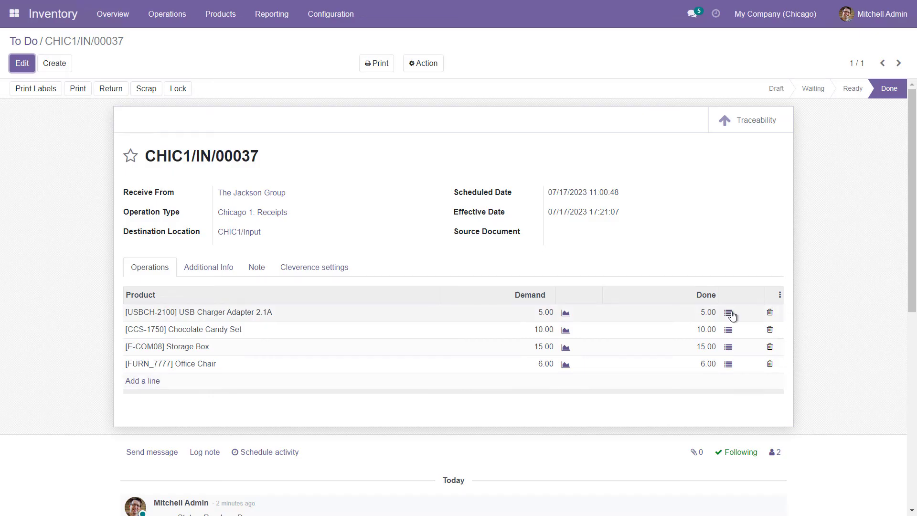
pyautogui.click(729, 312)
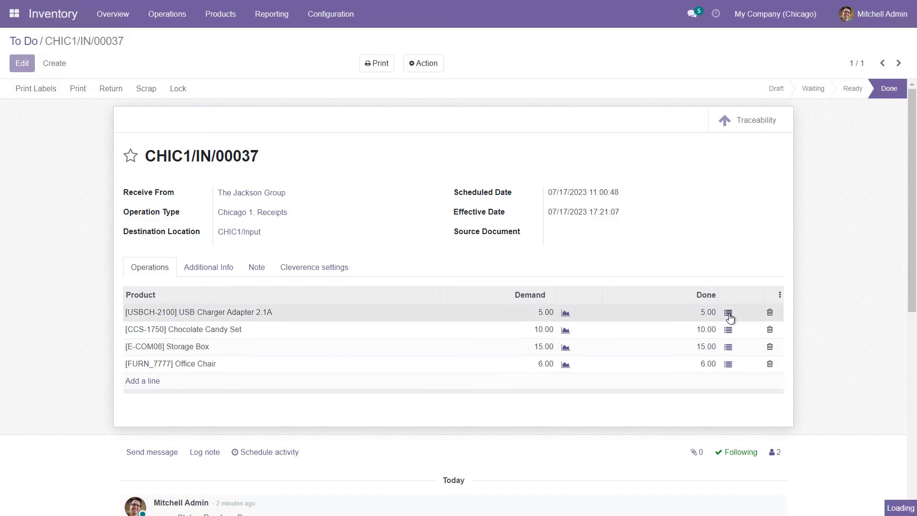
pyautogui.click(727, 312)
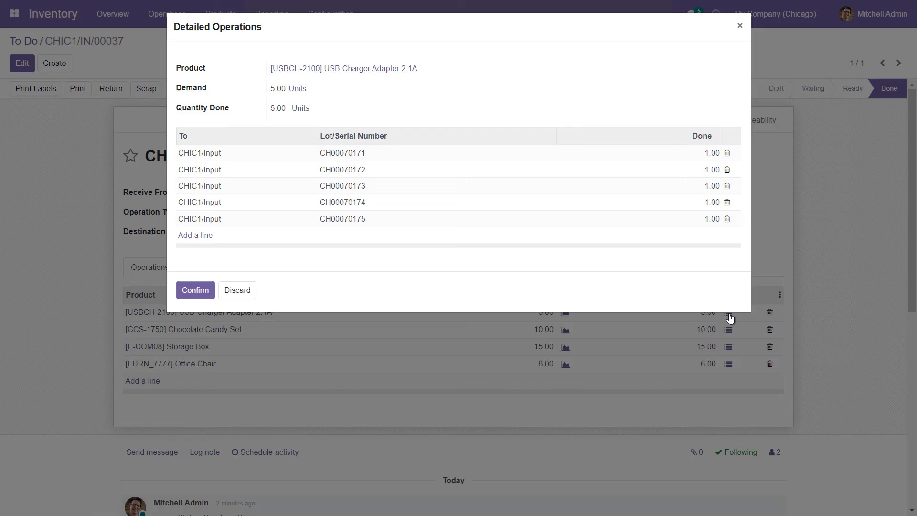
pyautogui.click(195, 290)
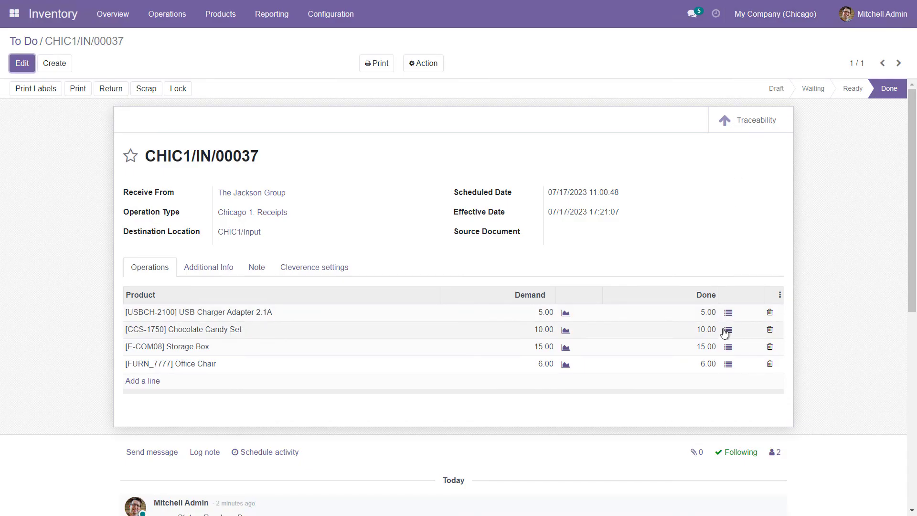
pyautogui.click(728, 329)
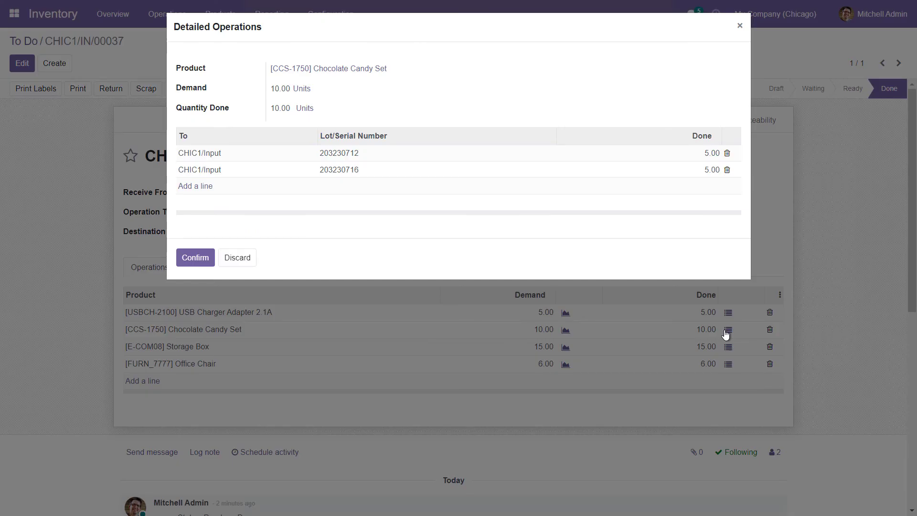
pyautogui.click(195, 257)
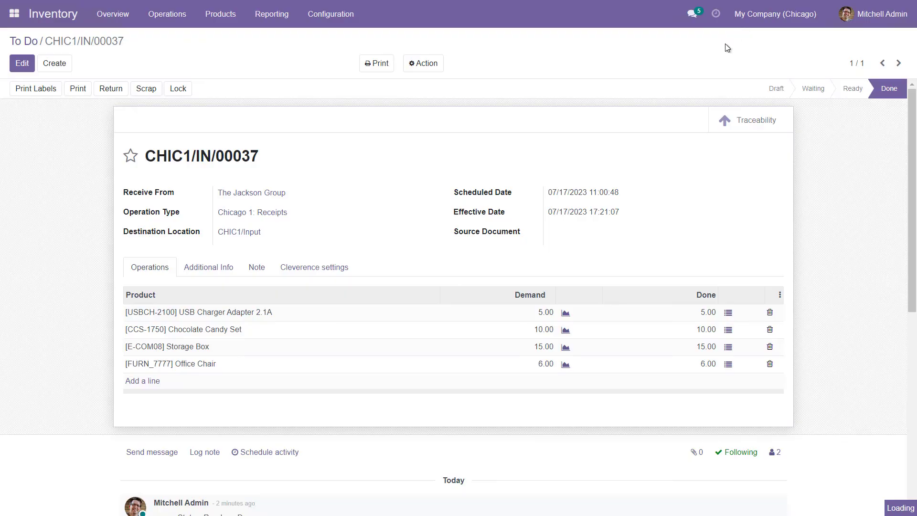
# - Follow the chatter link to backorder CHIC1/IN/00040 for the remaining items
pyautogui.scroll(-3)
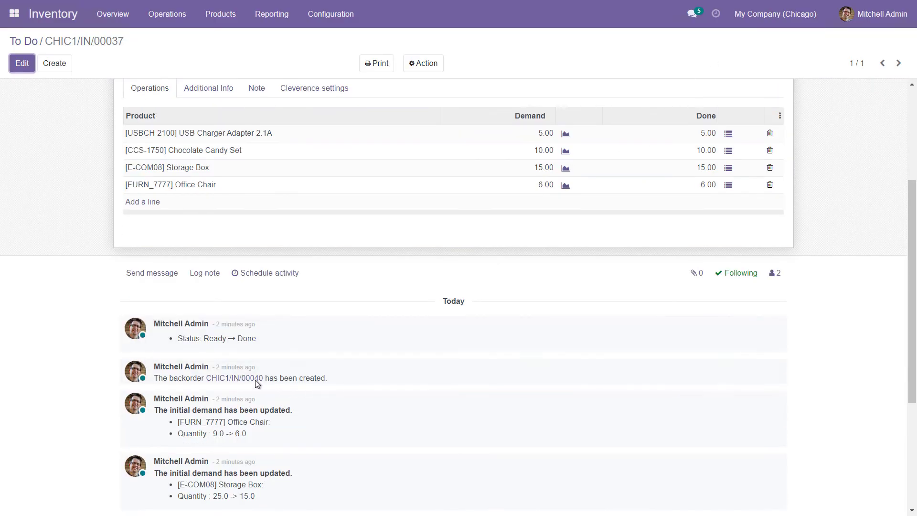
pyautogui.click(230, 378)
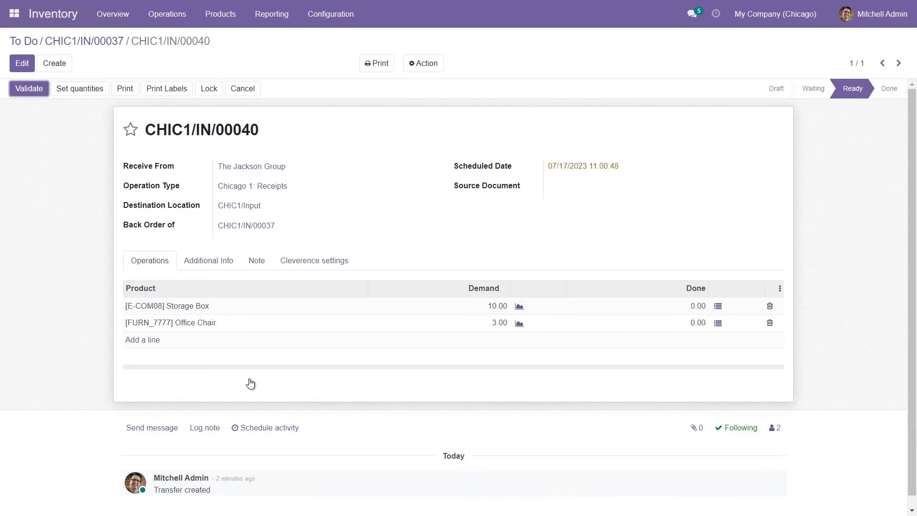